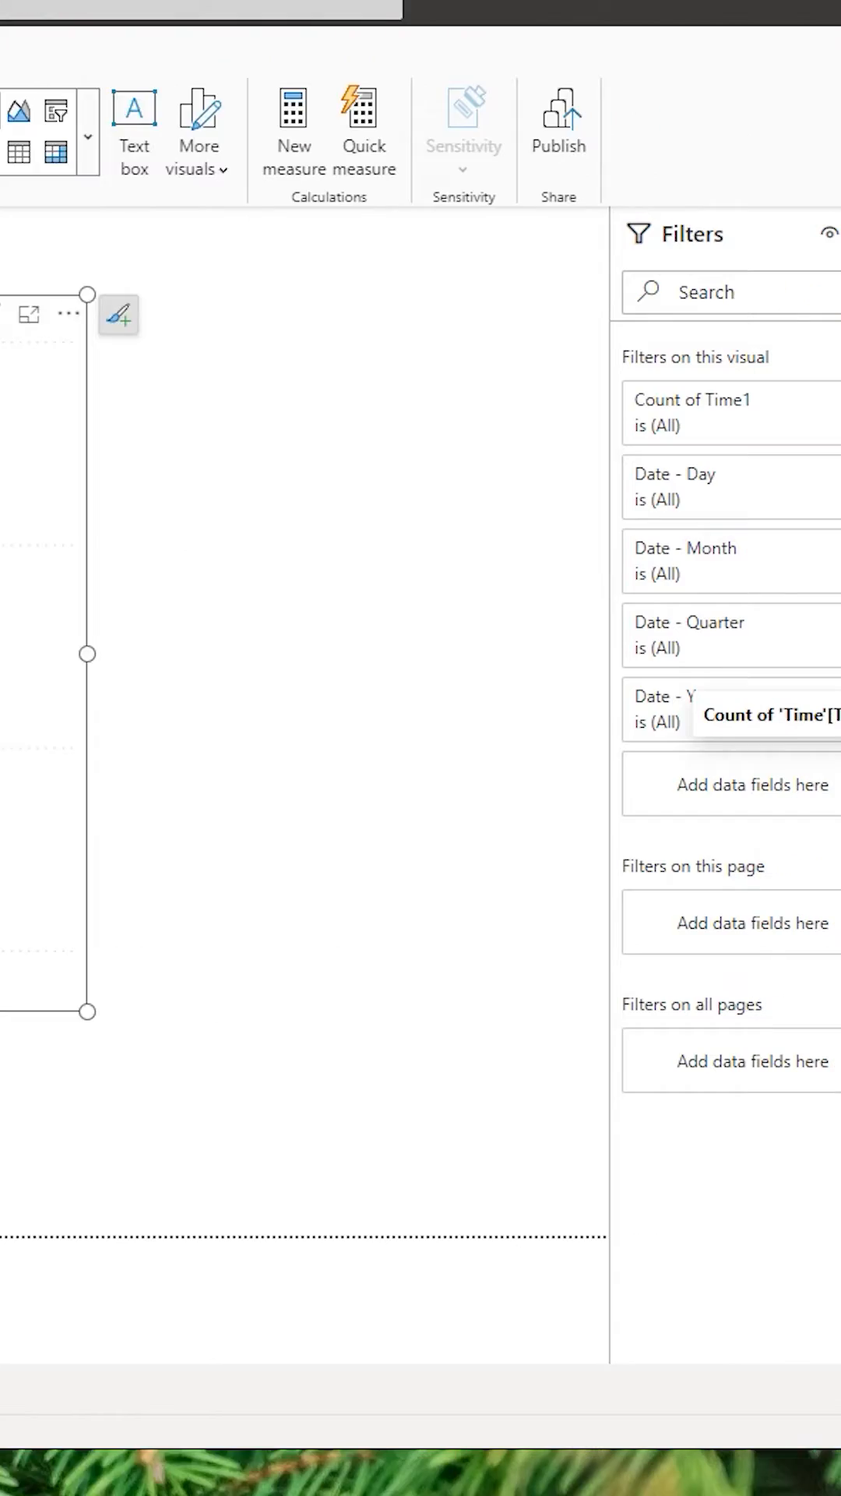
Keep Time1 summarised as a count, then extract Hour and Minute columns from Time1.
right_click(374, 715)
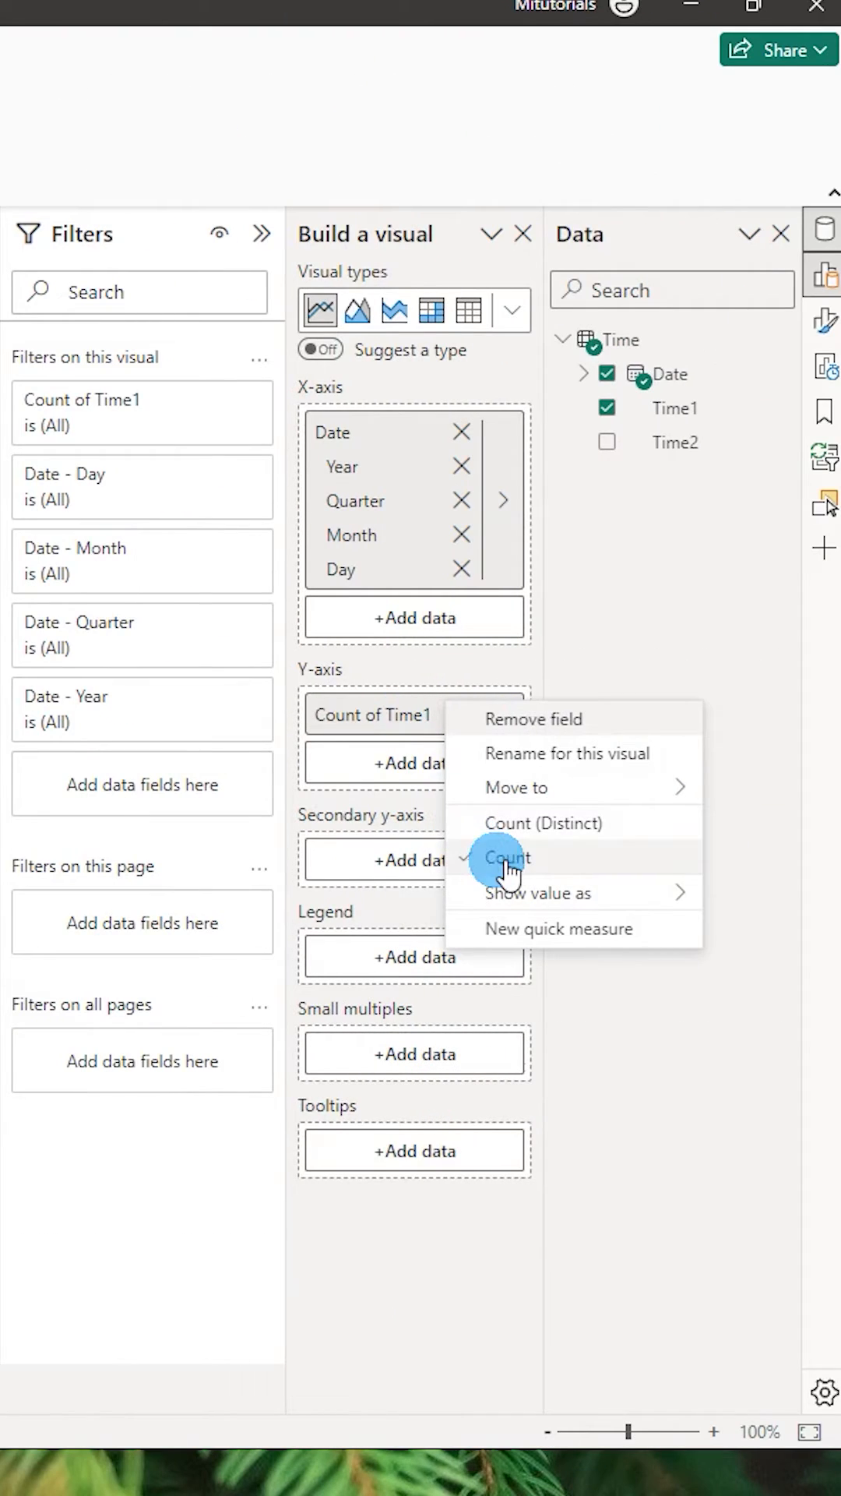
click(509, 858)
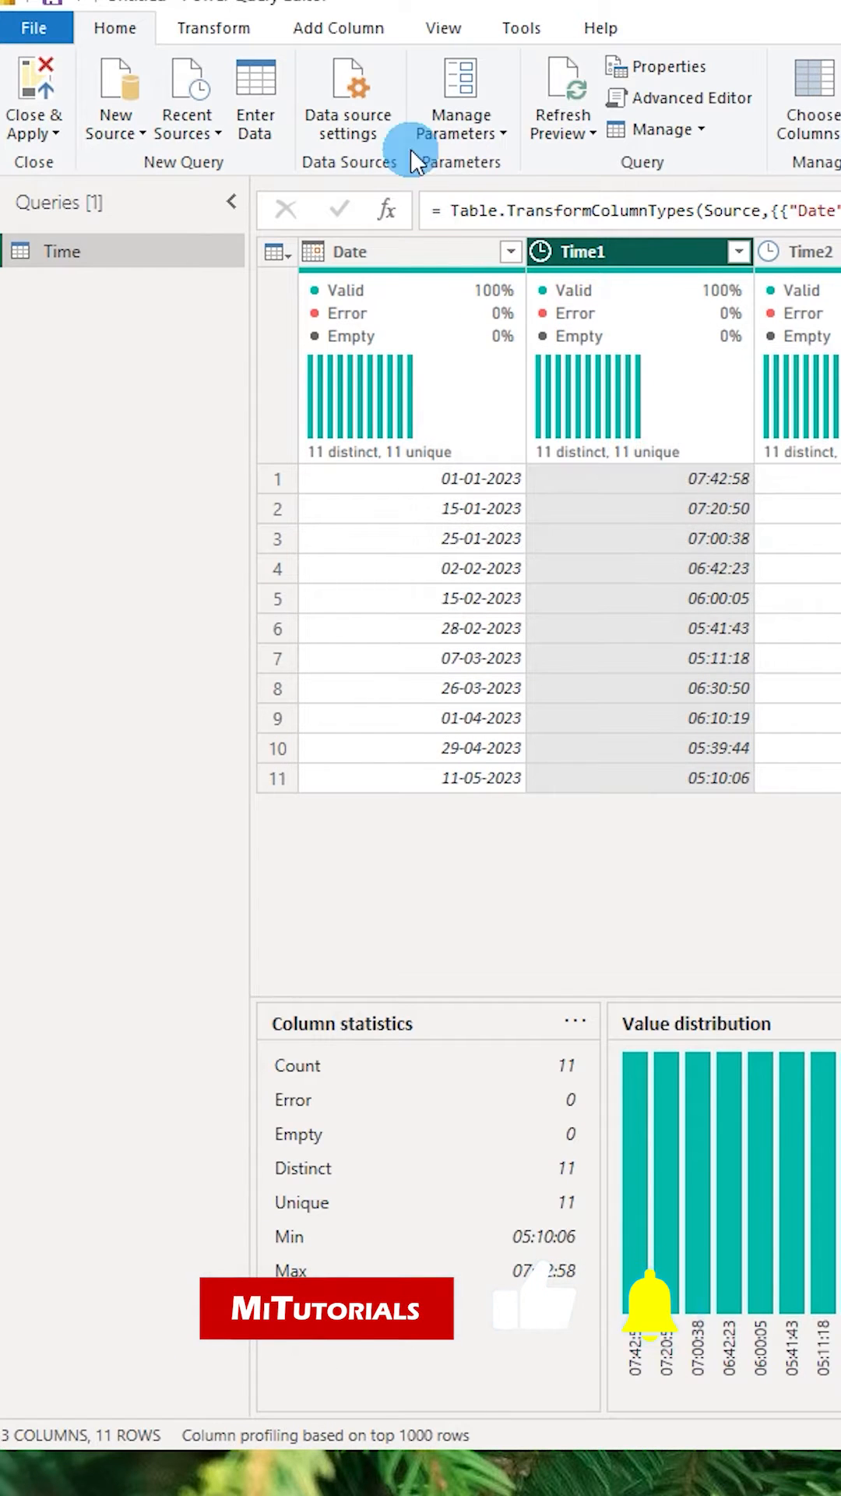
click(337, 26)
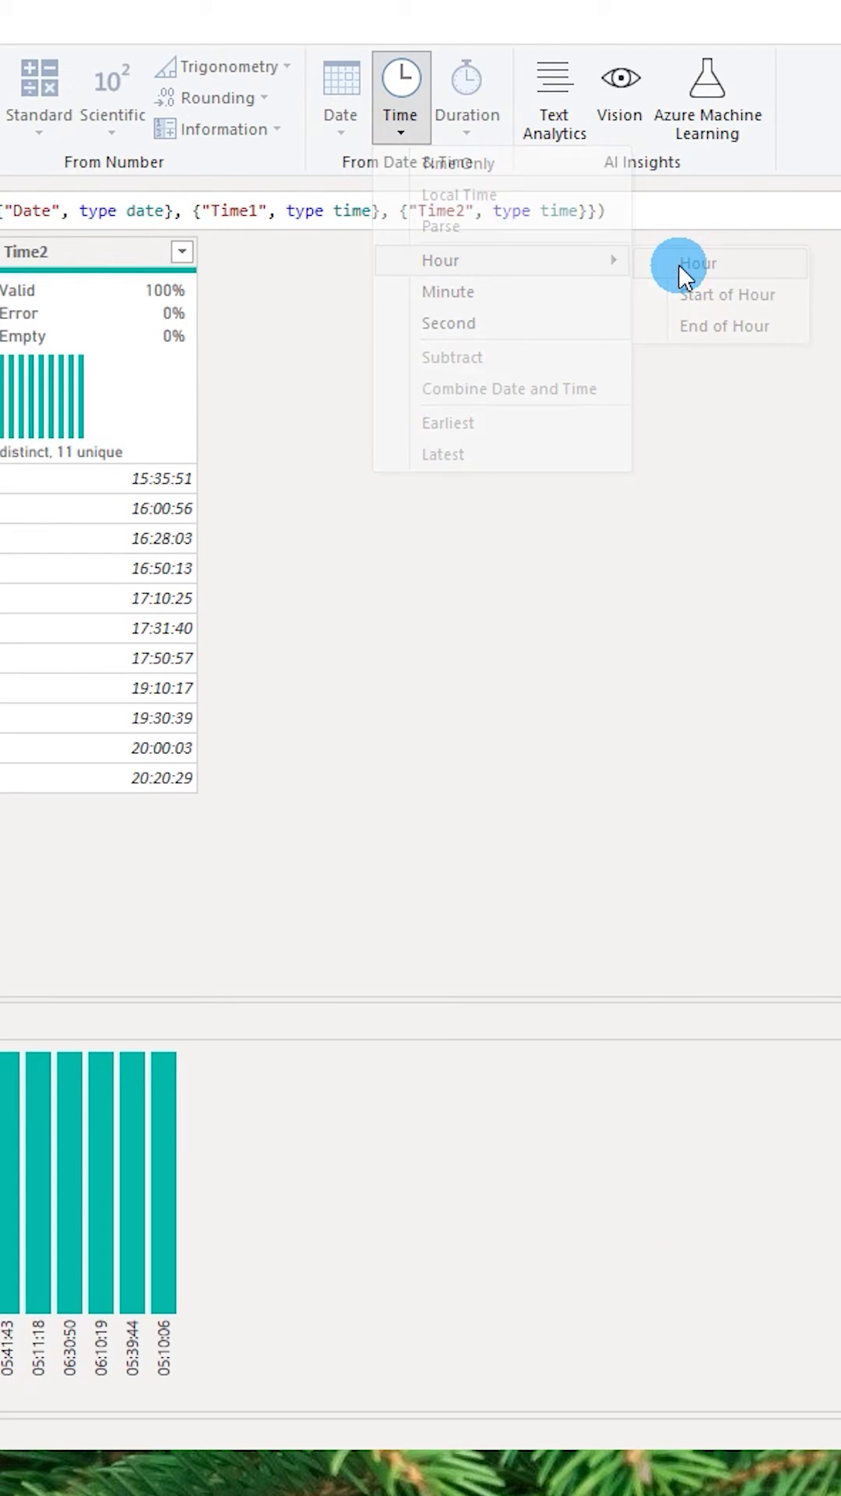
click(696, 264)
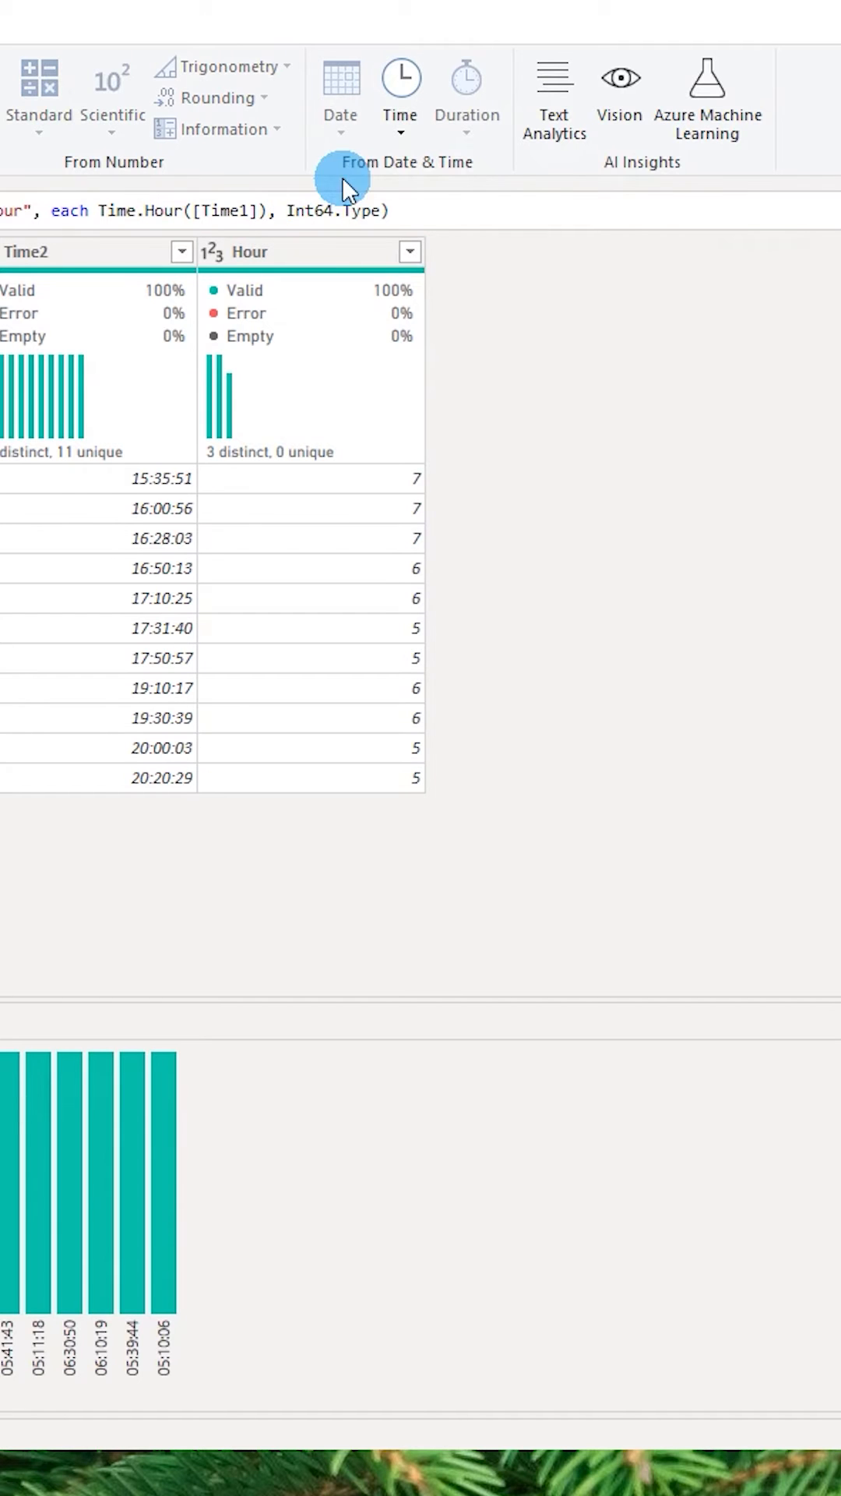
click(400, 86)
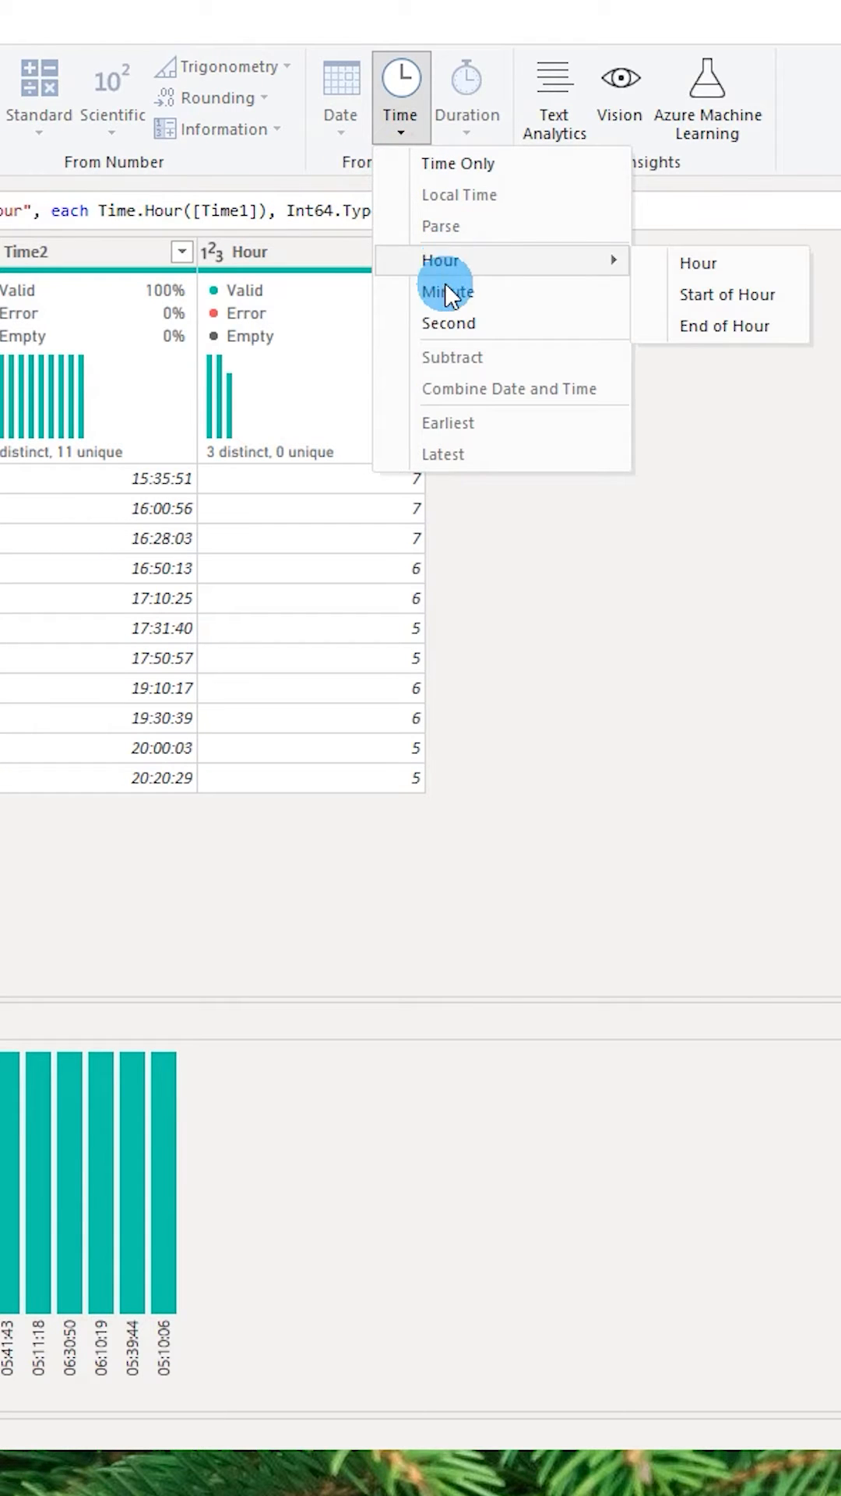
click(446, 291)
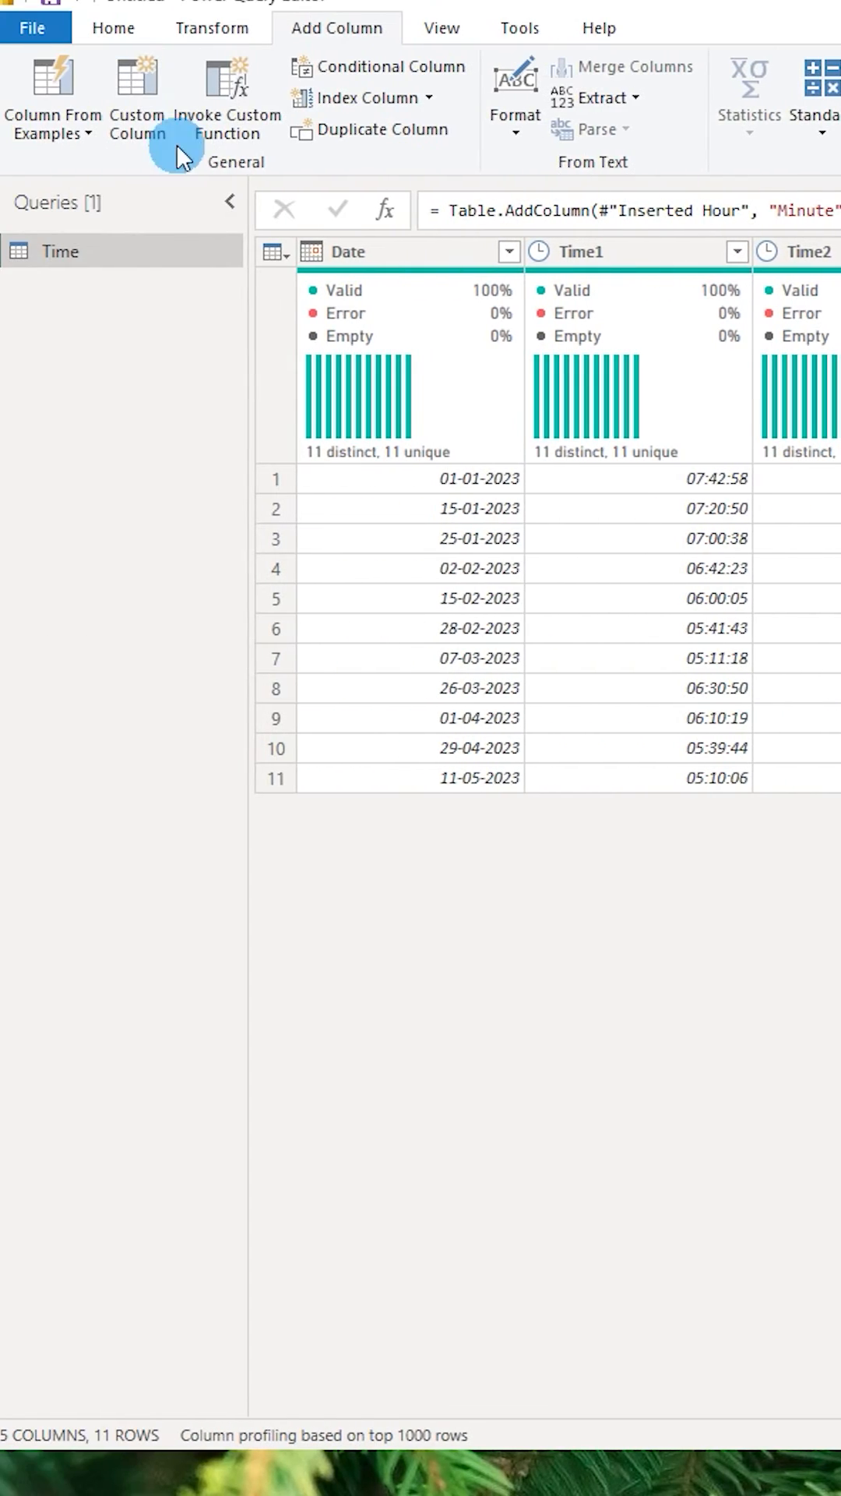
Create a custom HM column with the formula [Hour] + ([Minute]/60).
click(136, 95)
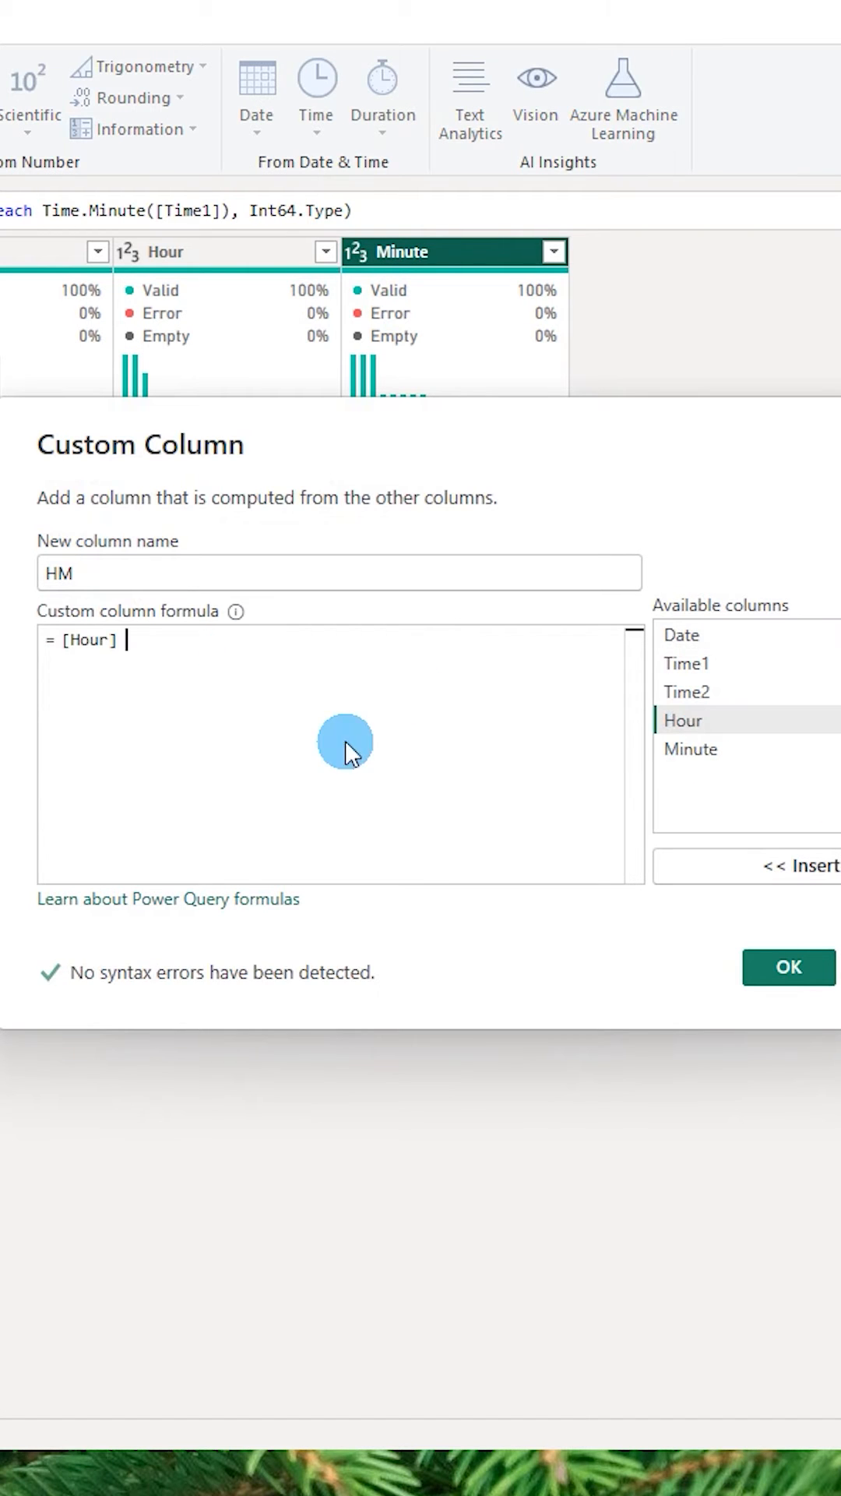
text(+ ()
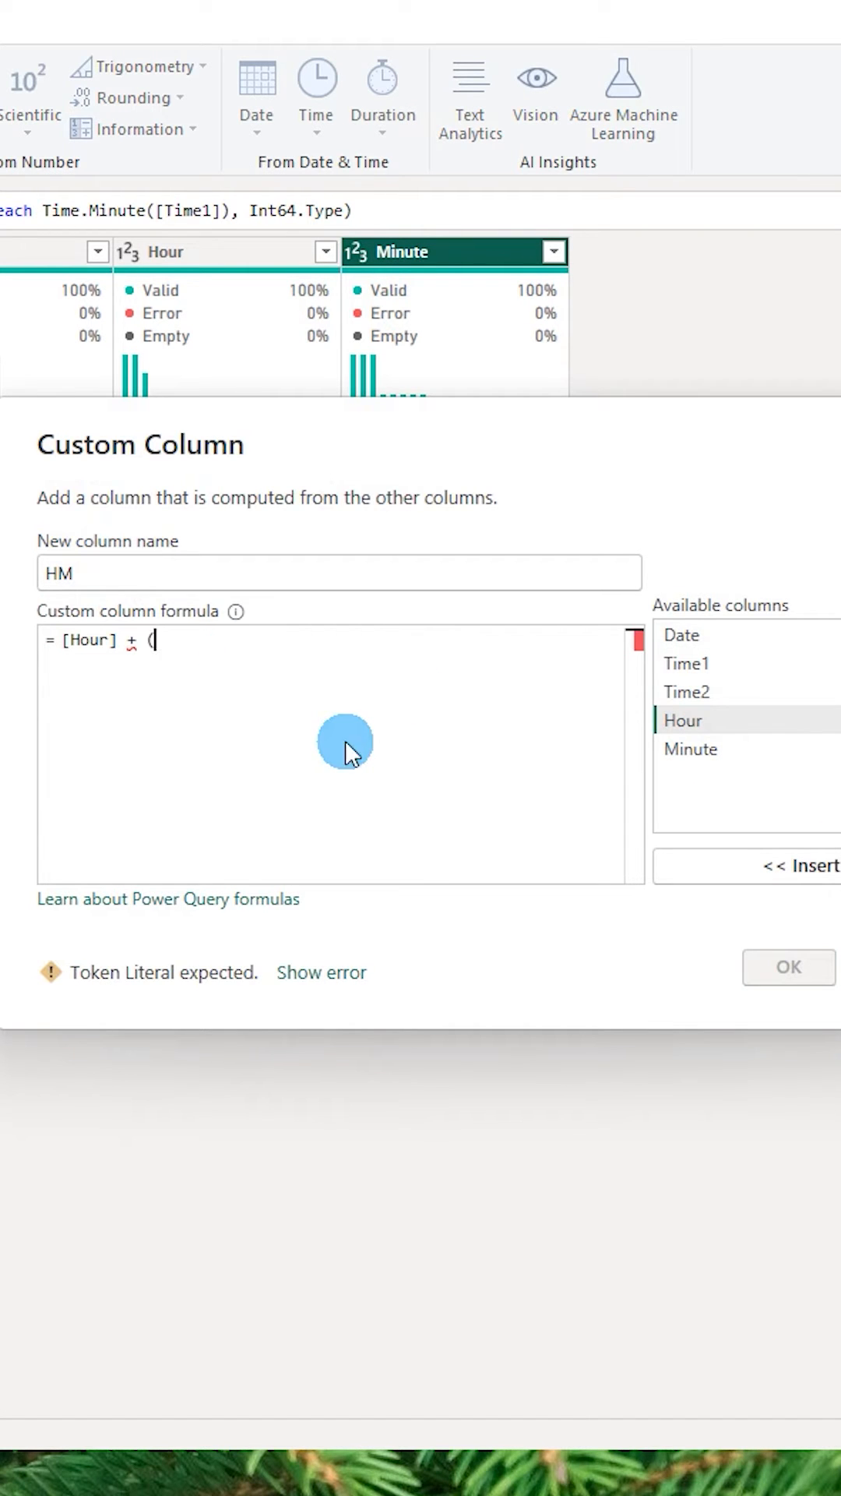
double_click(689, 748)
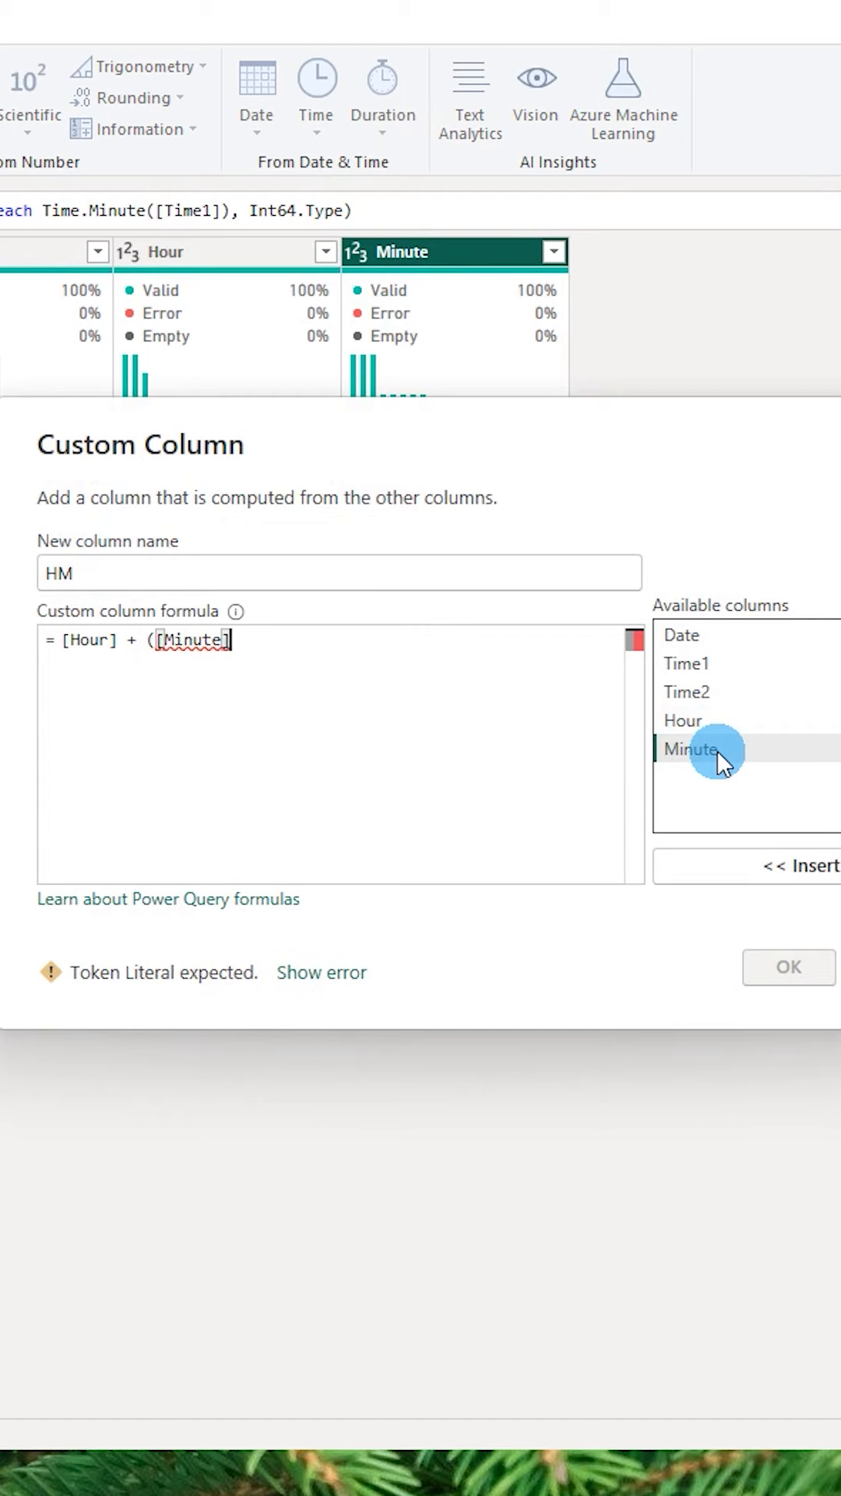
text(/60))
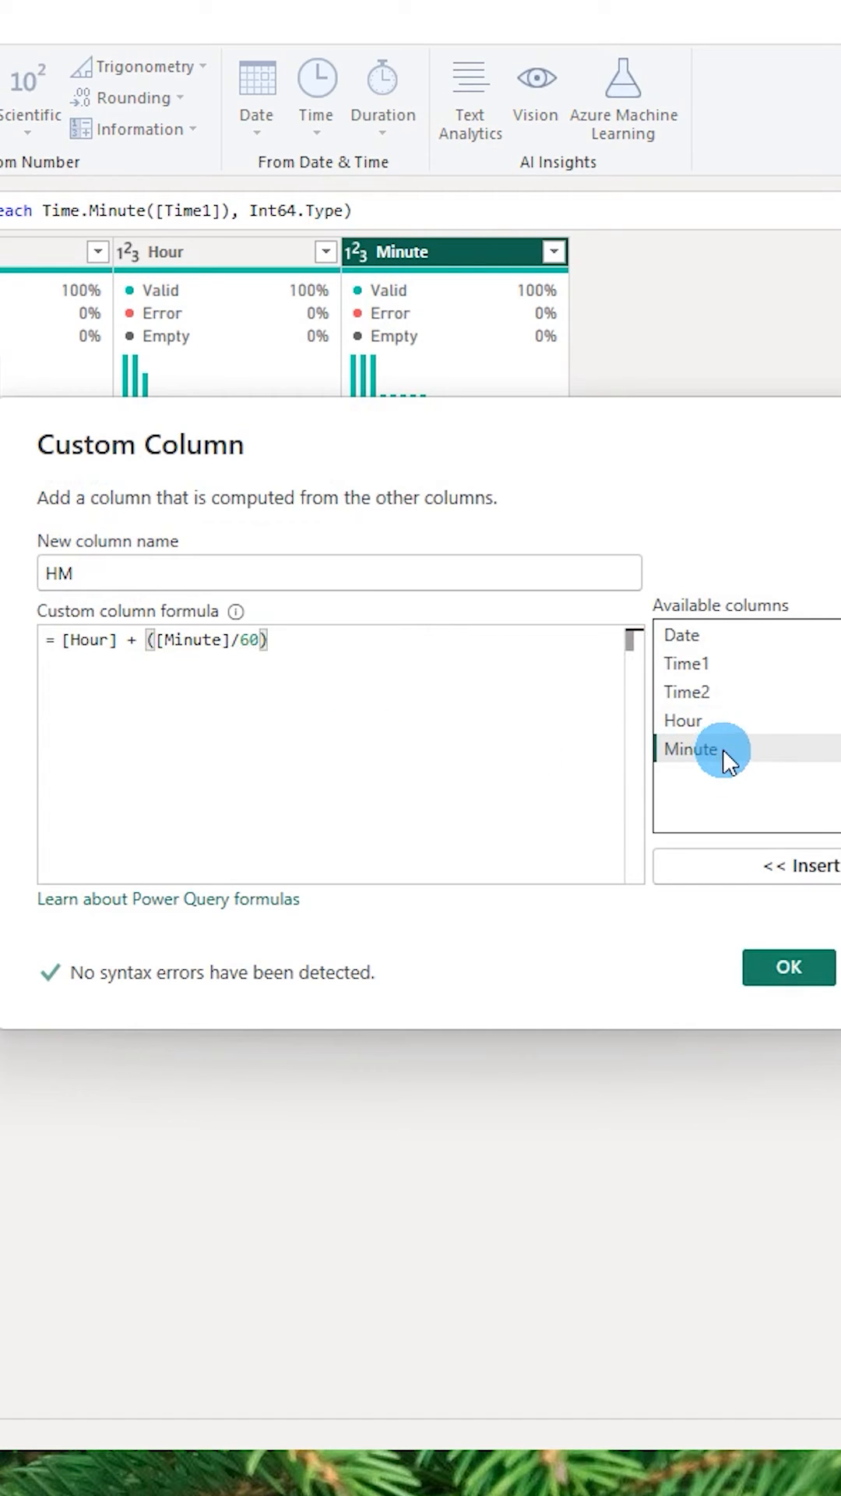
click(787, 966)
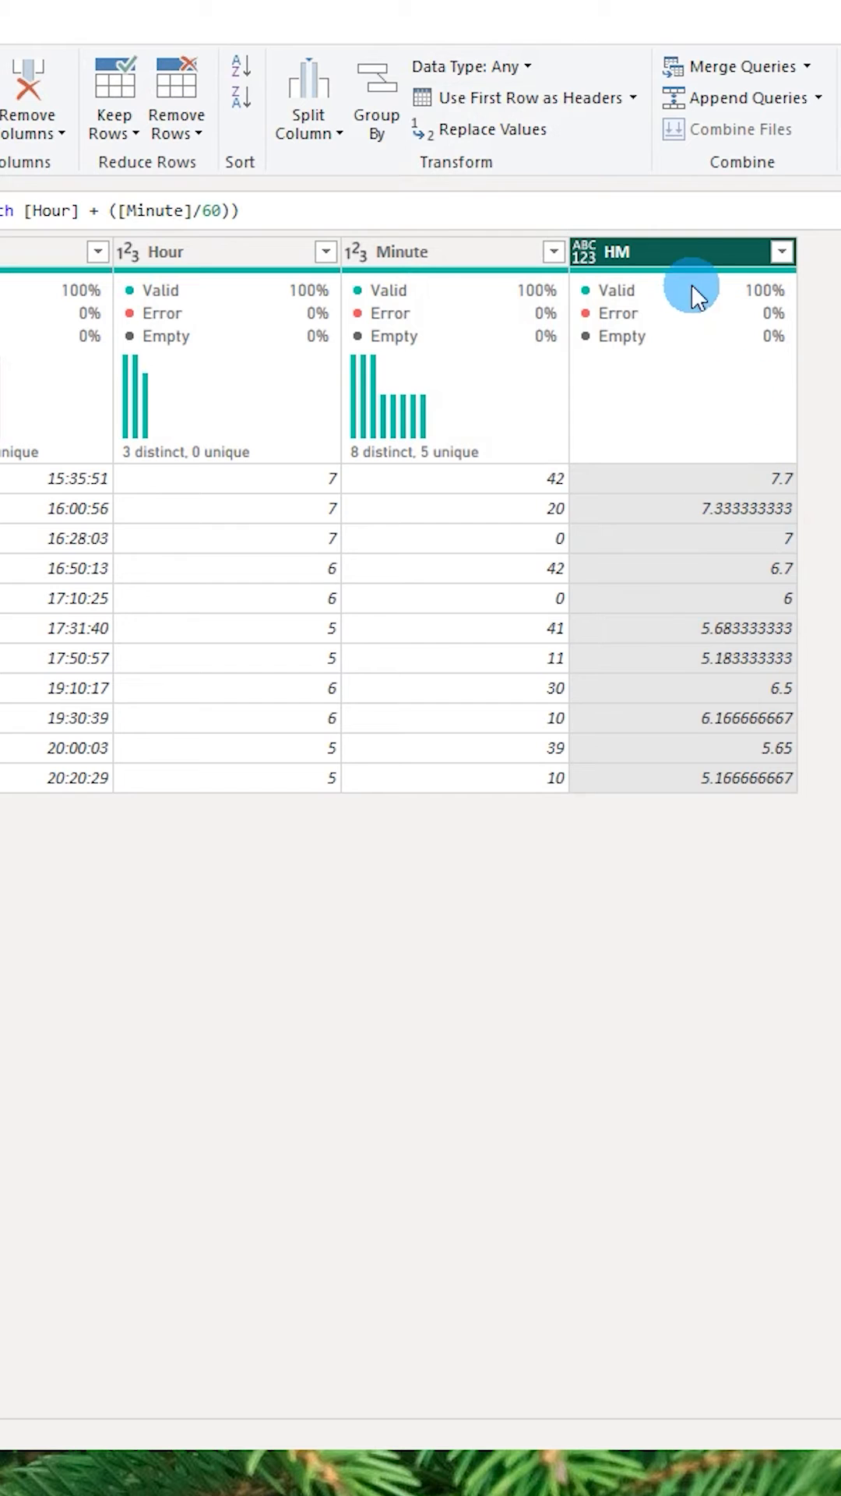
Set the HM column's data type and apply the query changes with Close & Apply.
click(468, 66)
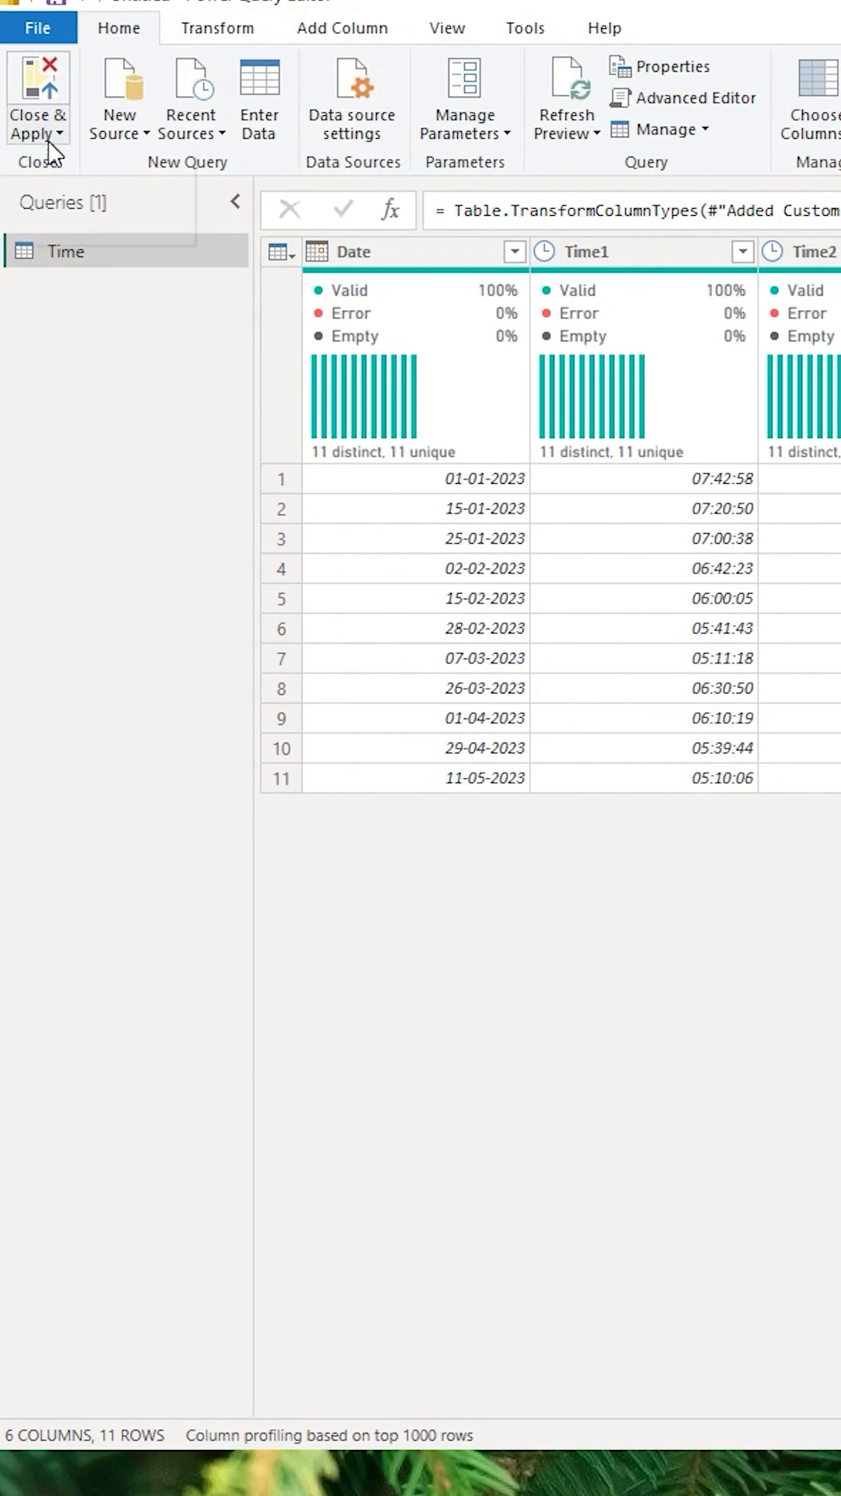
click(37, 105)
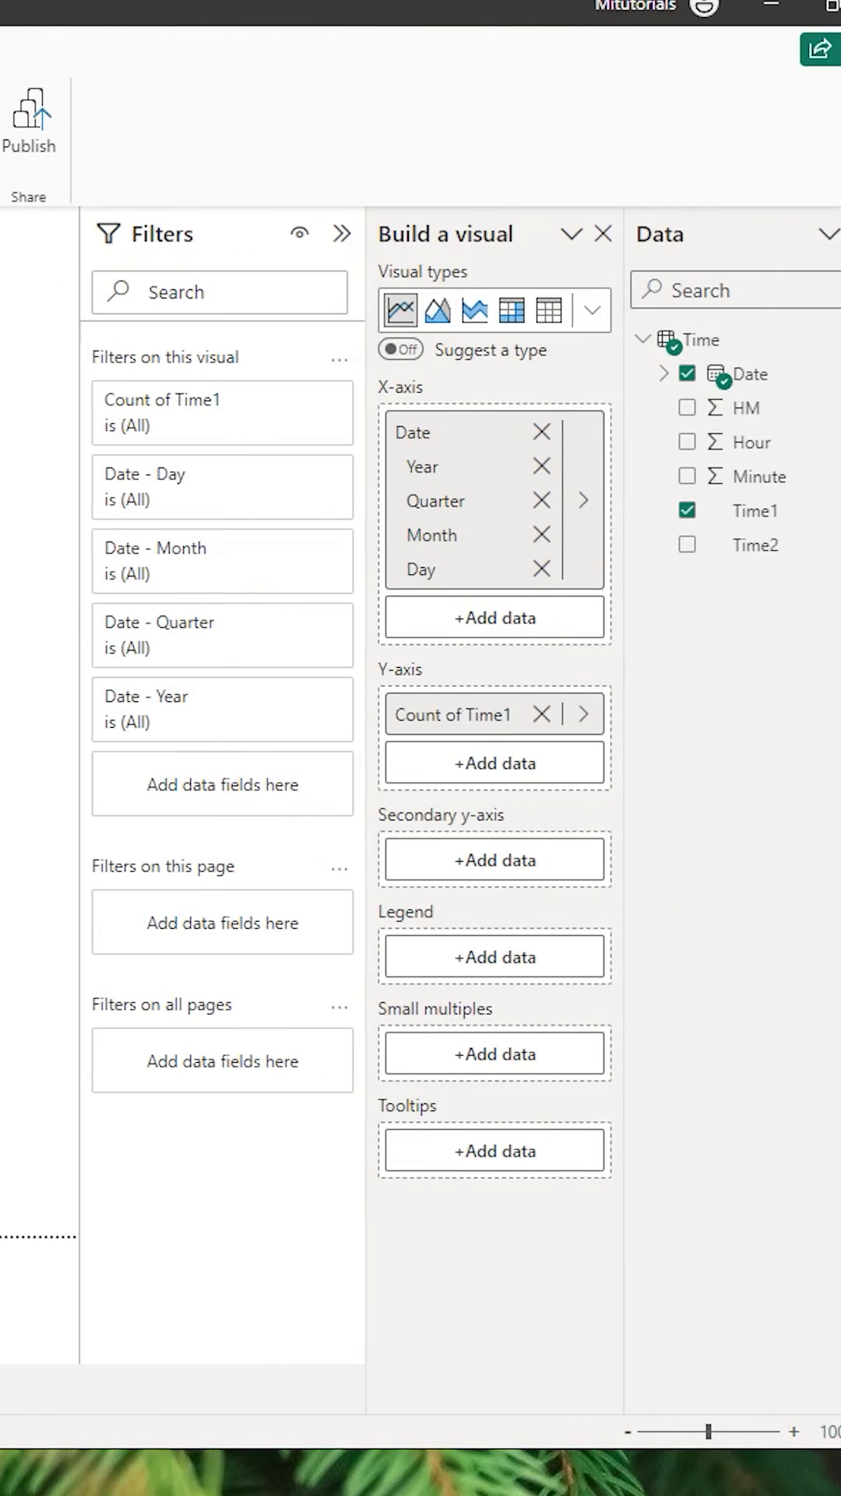
Remove Time1 from the line chart and drag HM onto the Y-axis.
click(687, 510)
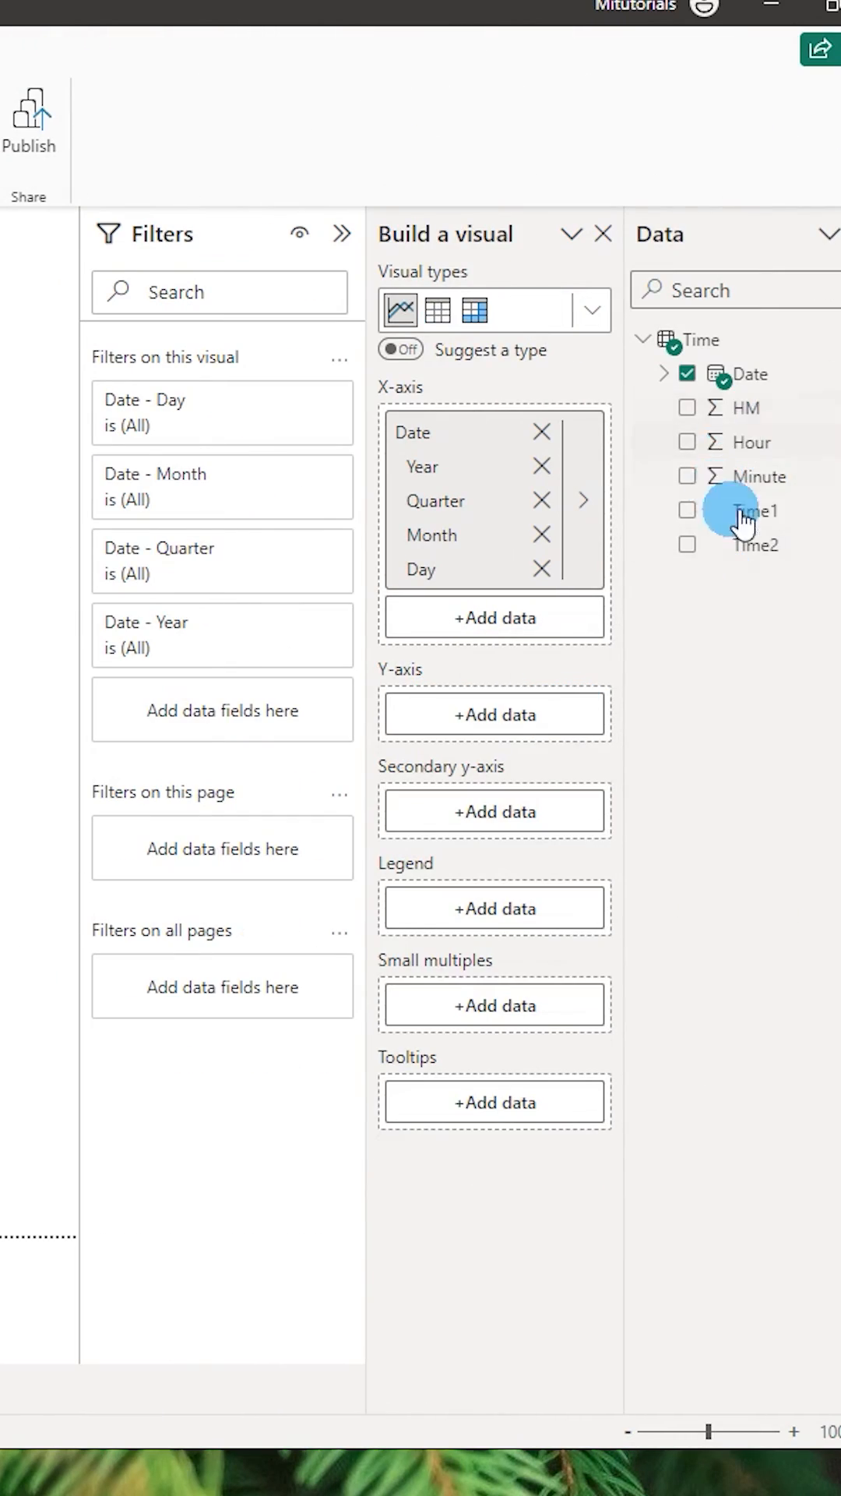
drag(746, 510, 494, 714)
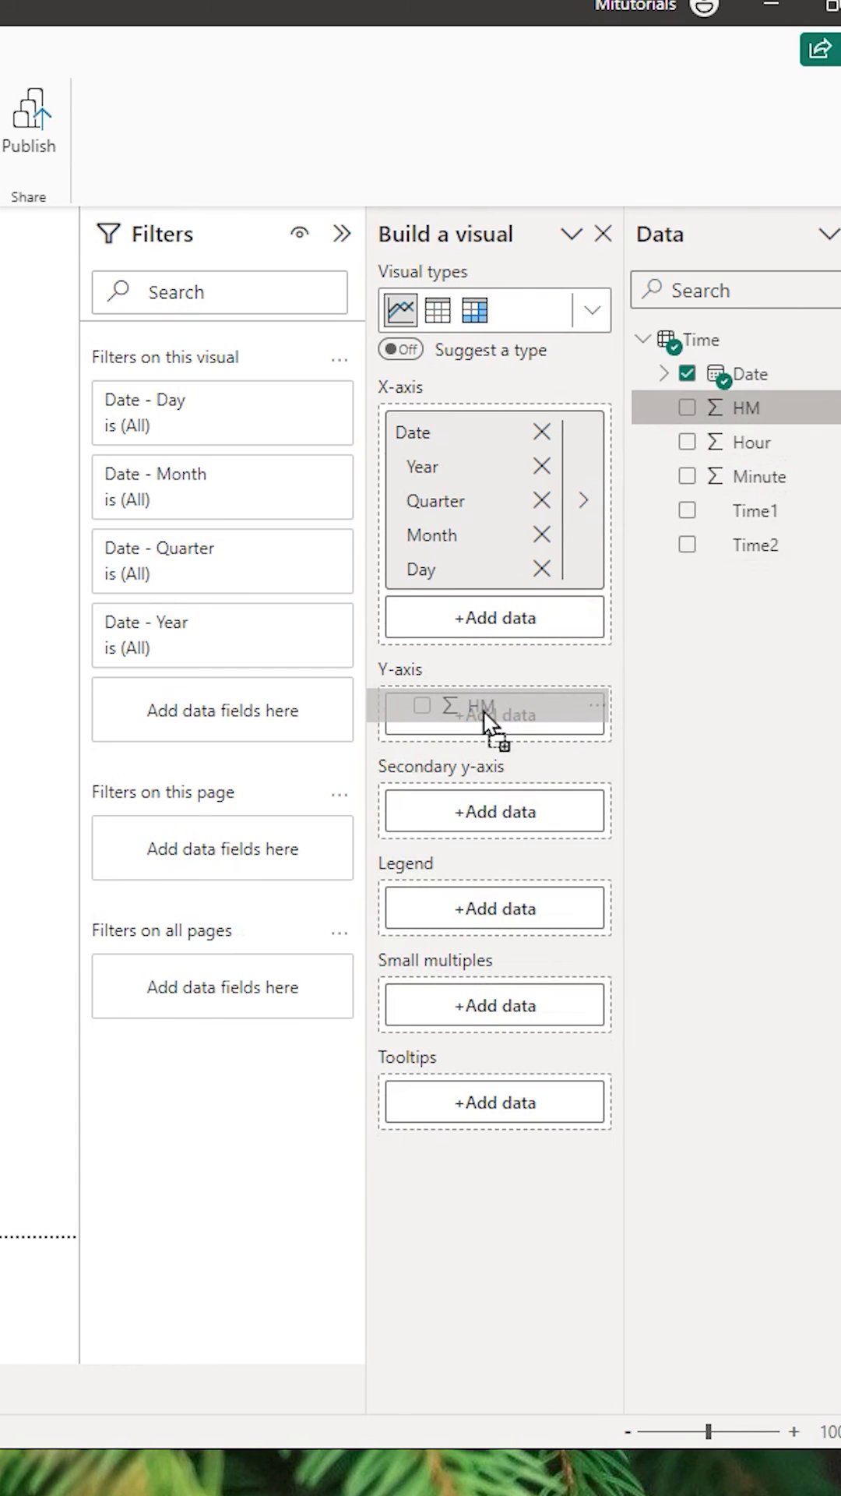